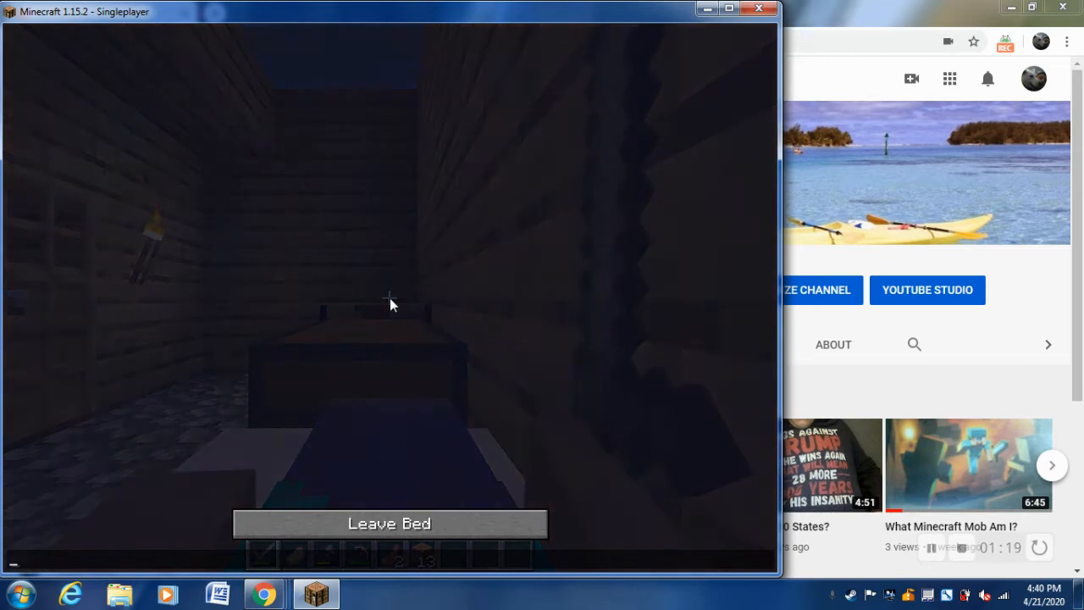
Leave the bed and craft planks into sticks in the personal crafting grid.
{"action": "left_click", "coordinate": [389, 523]}
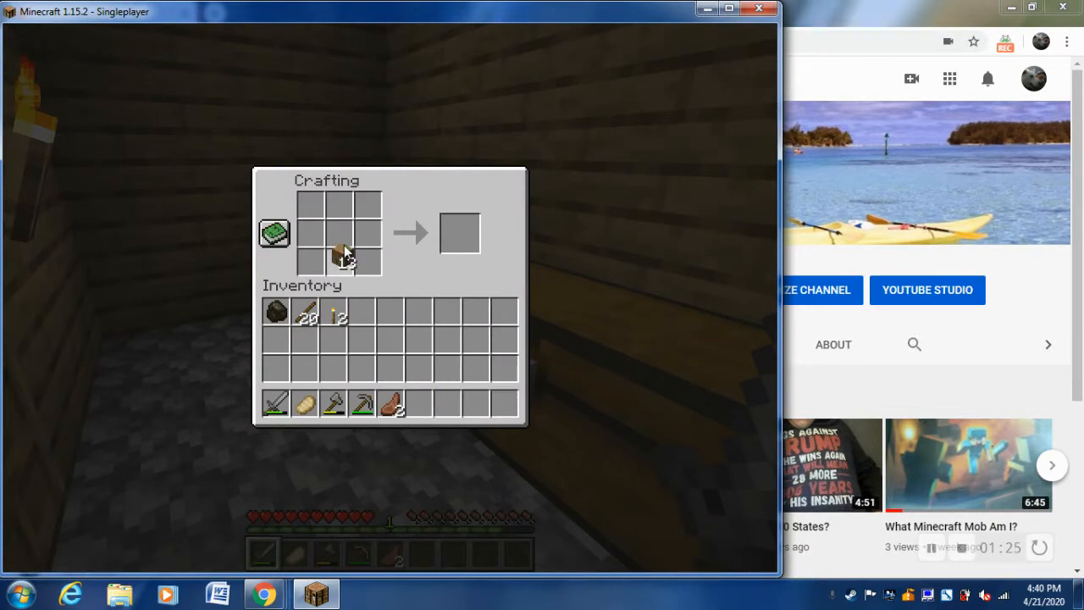
{"action": "left_click", "coordinate": [337, 252]}
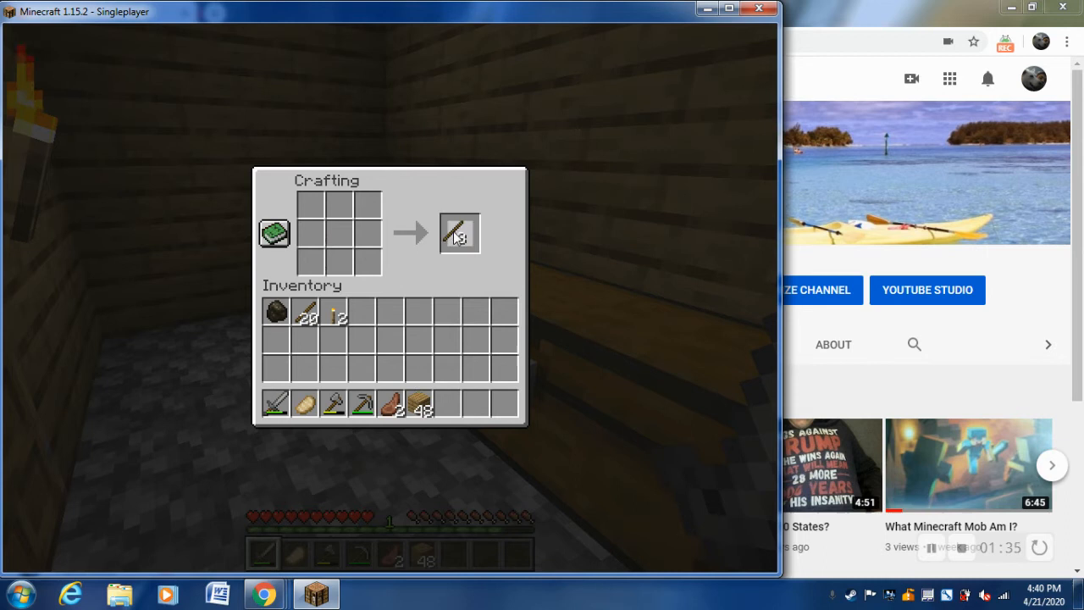
{"action": "key", "text": "Escape"}
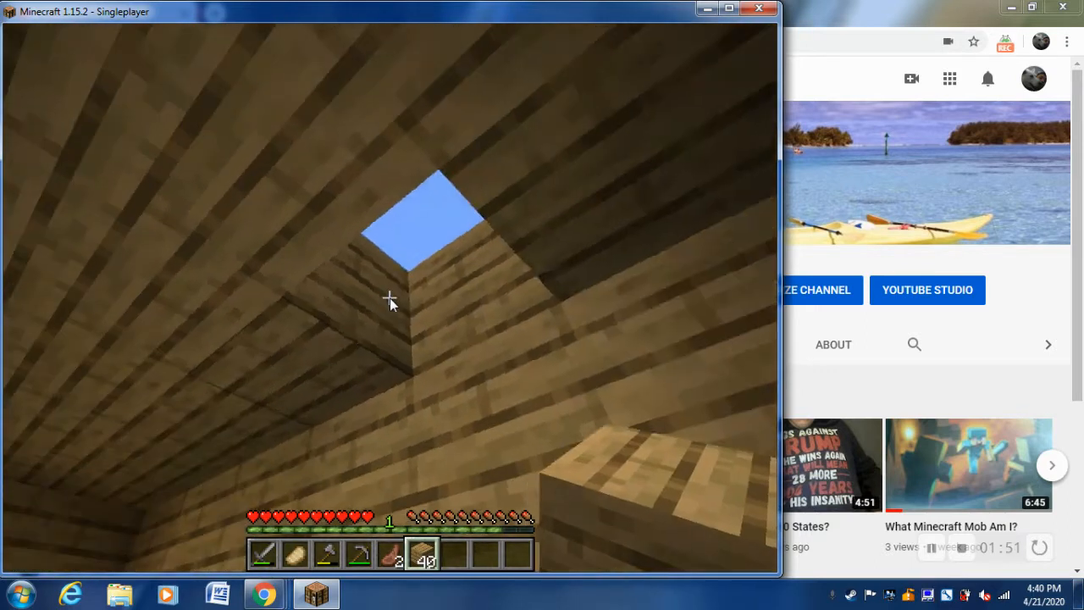
{"action": "mouse_move", "coordinate": [389, 297]}
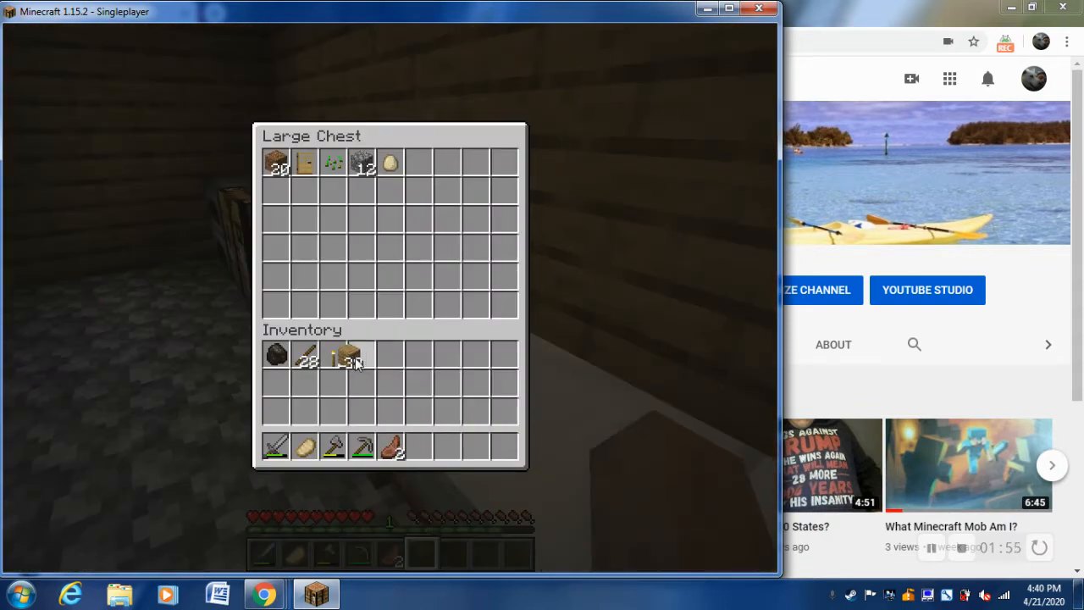
Put the sugar cane into the large chest inside the house and close it.
{"action": "key", "text": "Escape"}
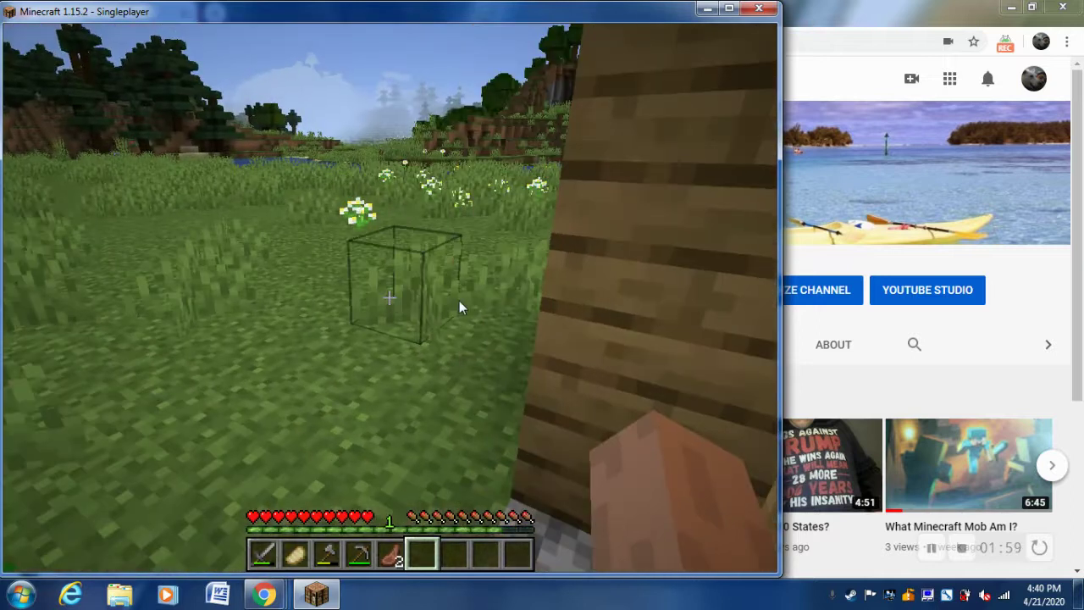
{"action": "mouse_move", "coordinate": [391, 303]}
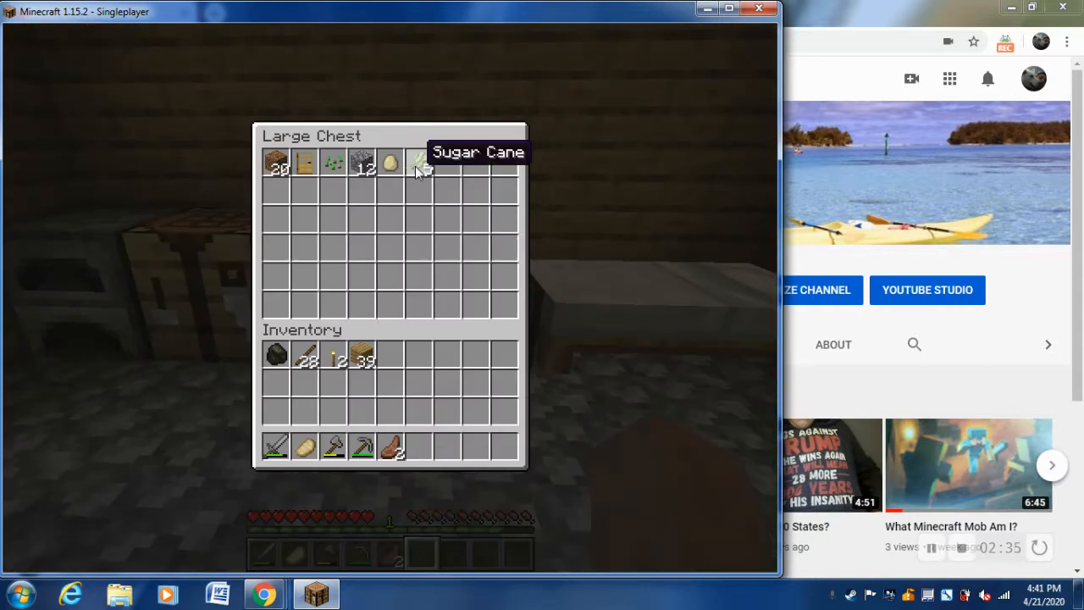
{"action": "key", "text": "Escape"}
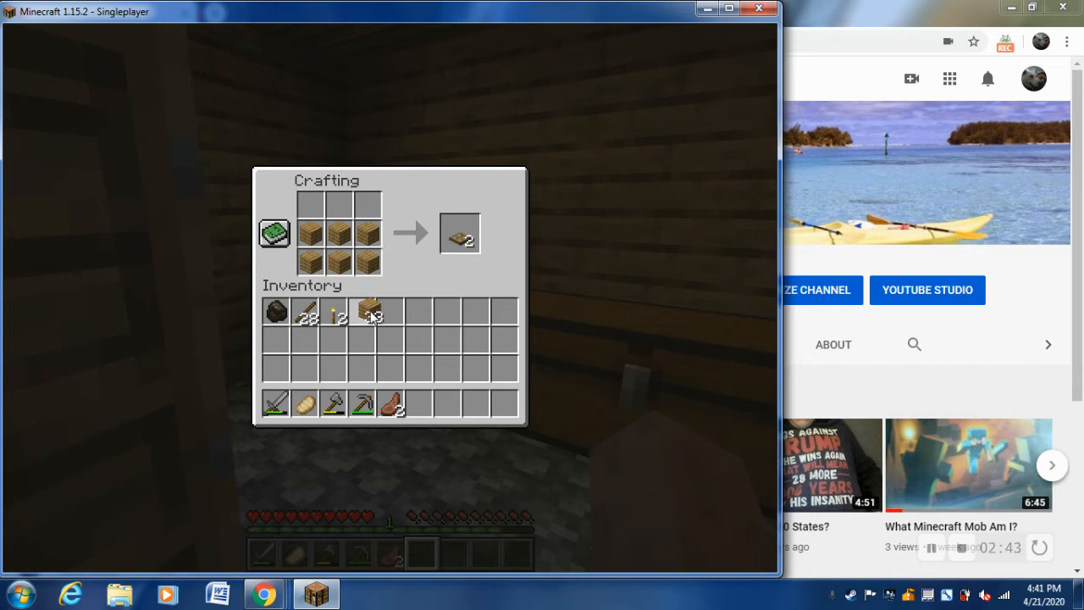
Craft wooden items from oak planks and sticks at the crafting table and collect them.
{"action": "left_click", "coordinate": [464, 234]}
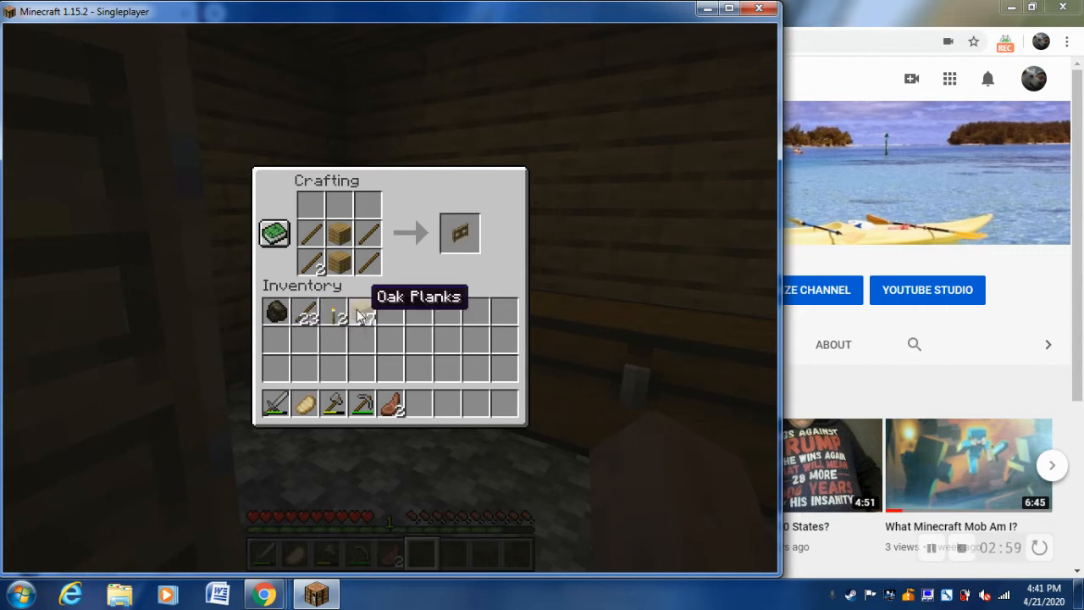
{"action": "left_click", "coordinate": [464, 233]}
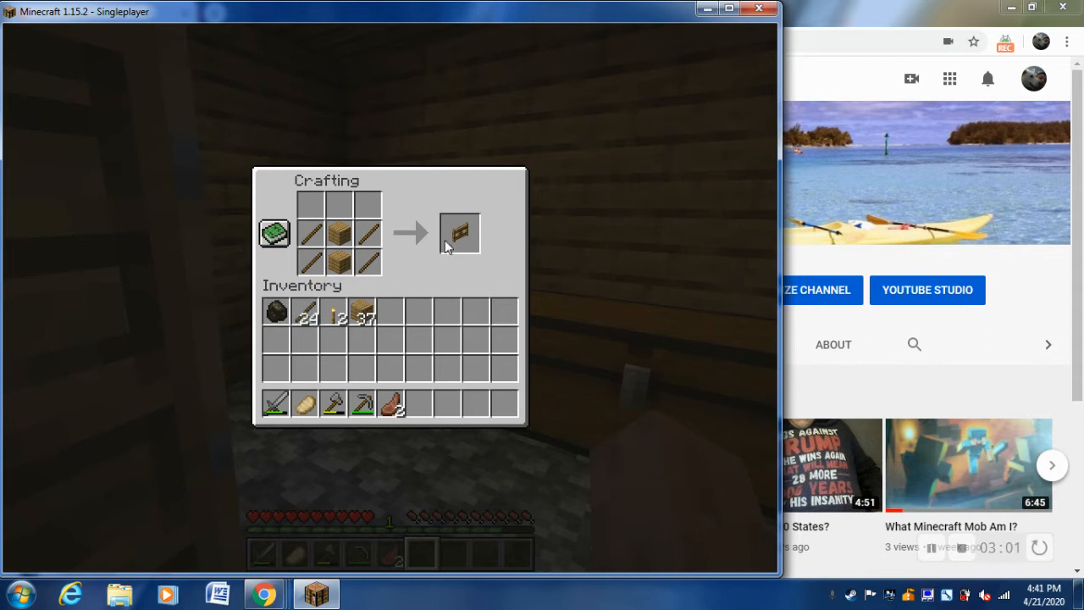
{"action": "left_click", "coordinate": [467, 230]}
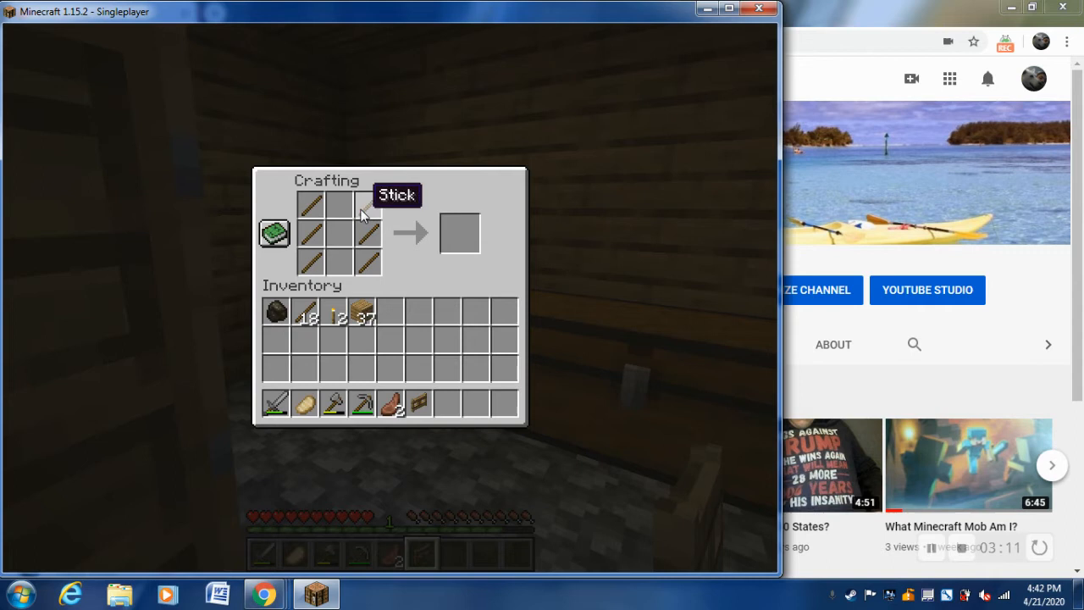
{"action": "left_click", "coordinate": [348, 238]}
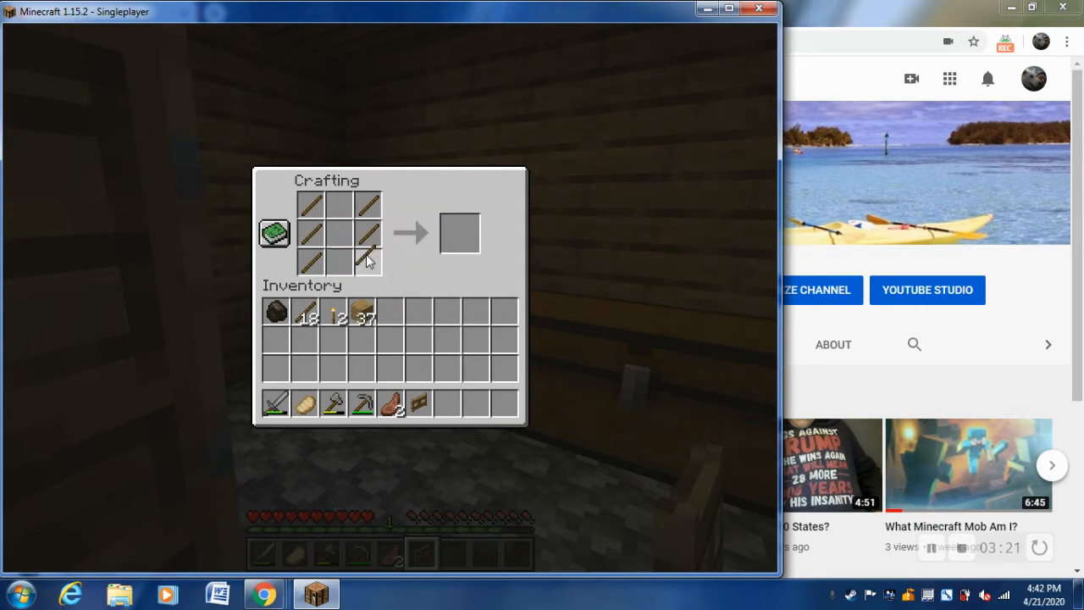
{"action": "mouse_move", "coordinate": [318, 218]}
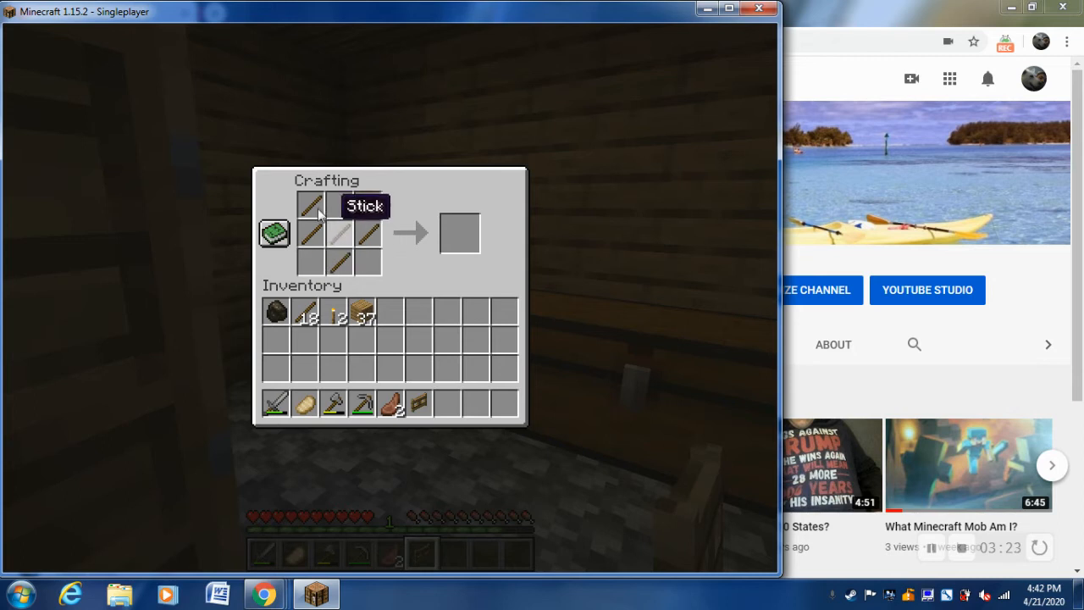
{"action": "mouse_move", "coordinate": [335, 228]}
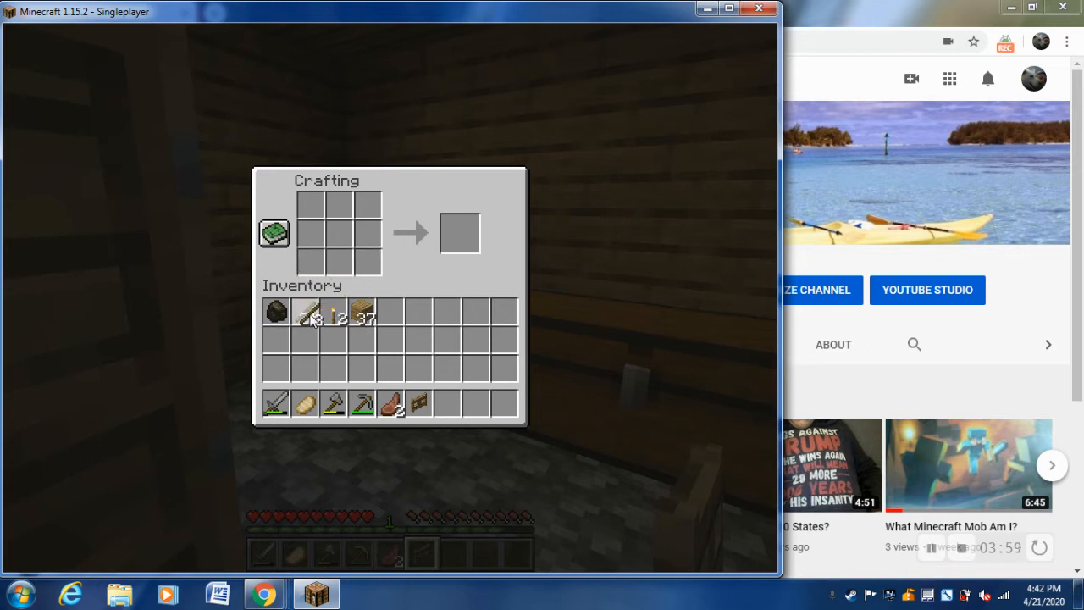
Mine stone in the dark cave until eight cobblestone sit in the hotbar.
{"action": "key", "text": "Escape"}
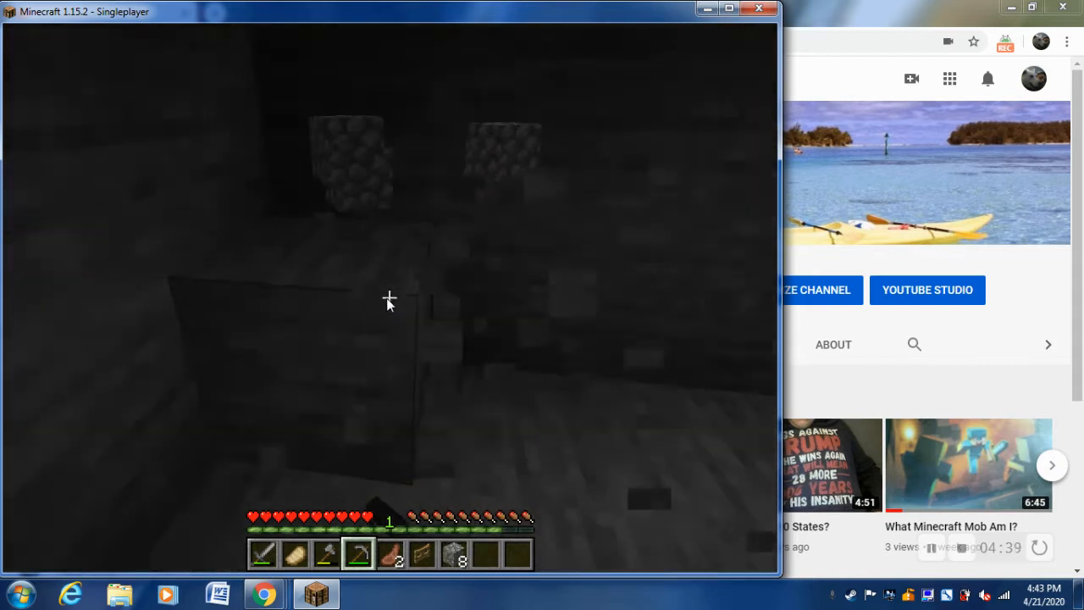
{"action": "key", "text": "Escape"}
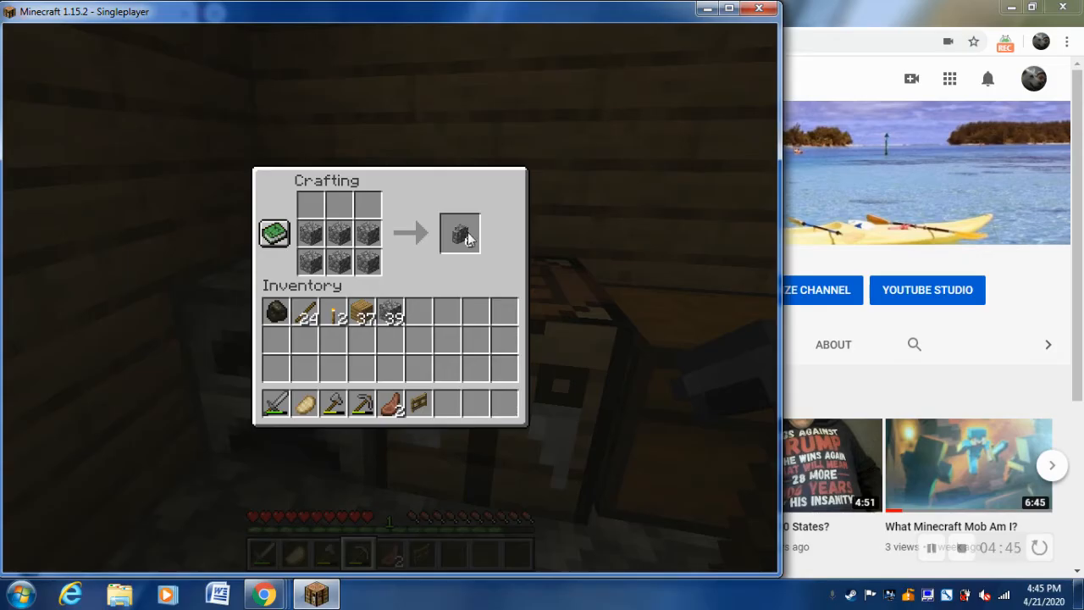
Craft six cobblestone walls plus oak plank items and collect them into the hotbar.
{"action": "left_click", "coordinate": [460, 234]}
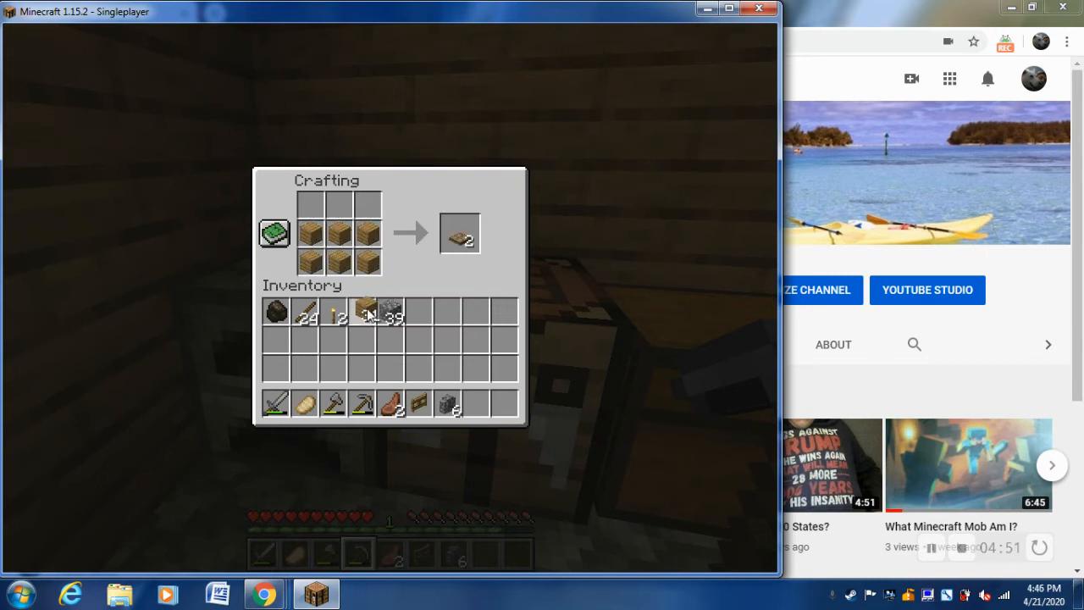
{"action": "left_click", "coordinate": [464, 234]}
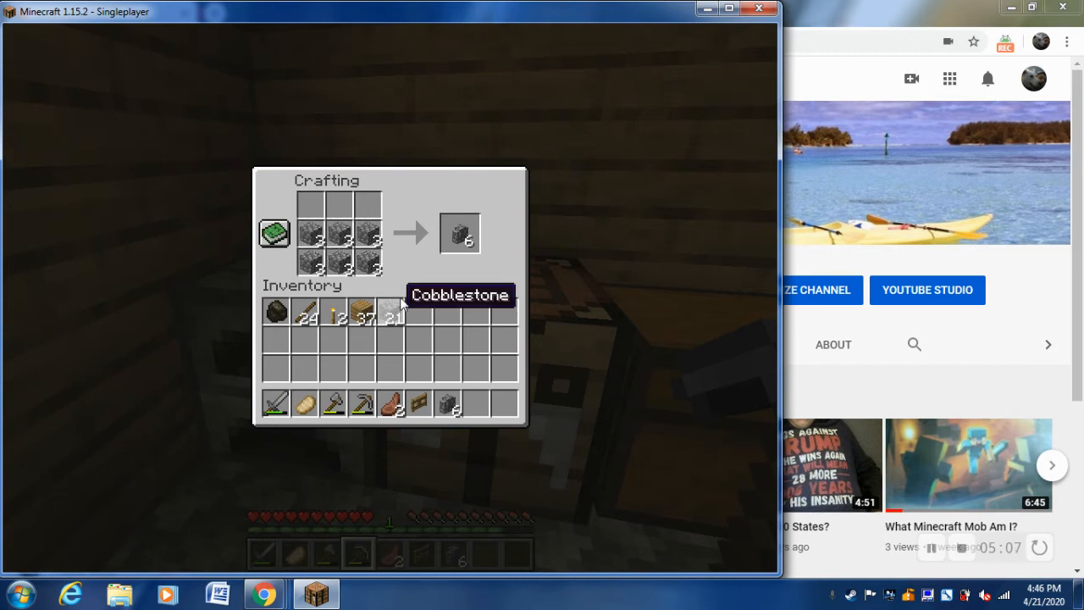
{"action": "left_click", "coordinate": [461, 232]}
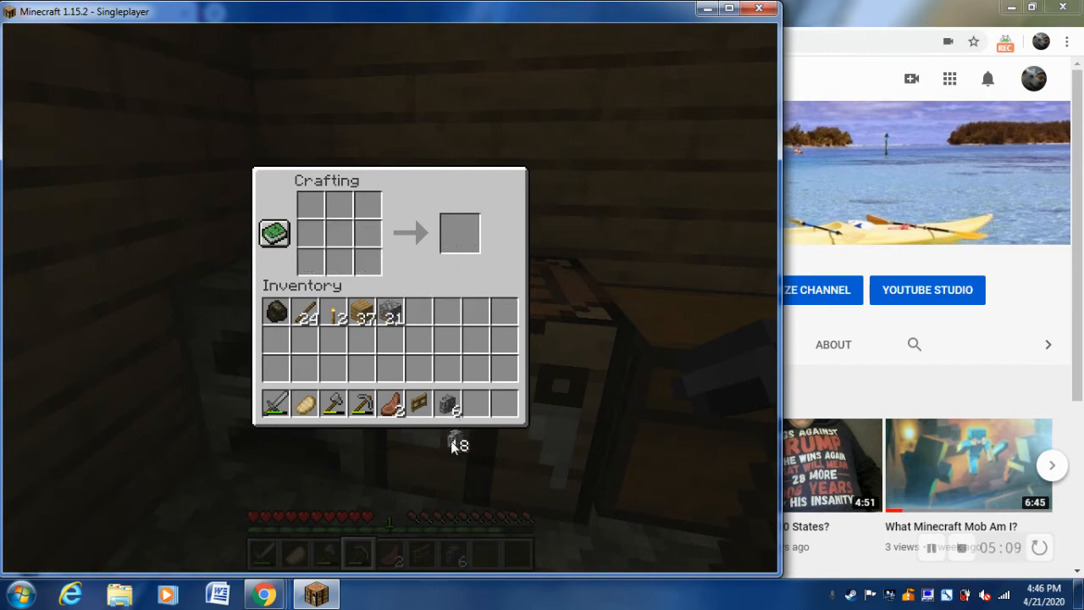
Place cobblestone walls from hotbar slot 4 along the grass behind the house.
{"action": "key", "text": "Escape"}
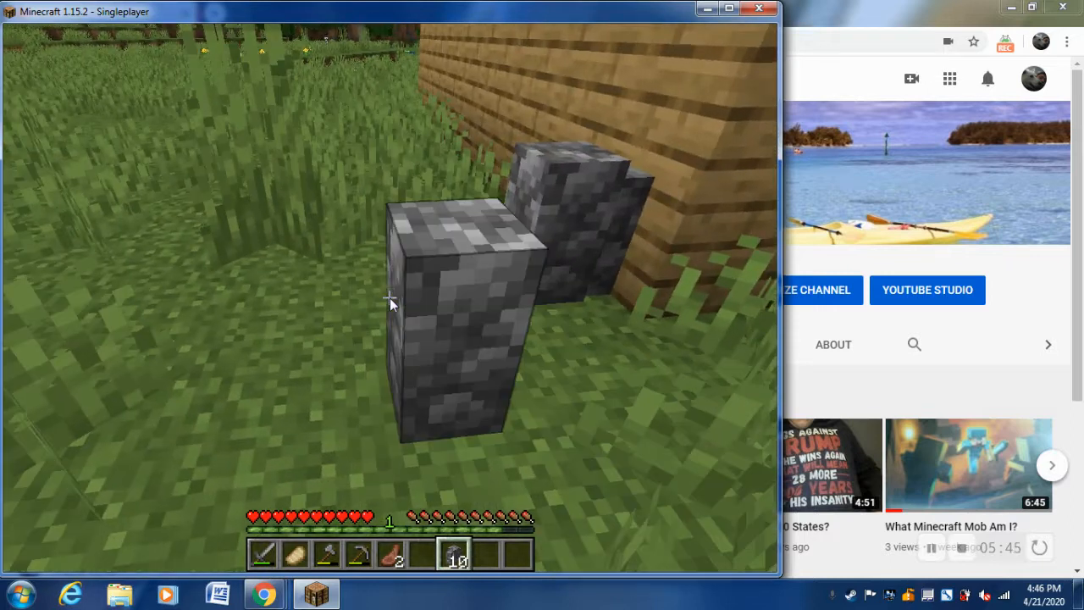
{"action": "key", "text": "4"}
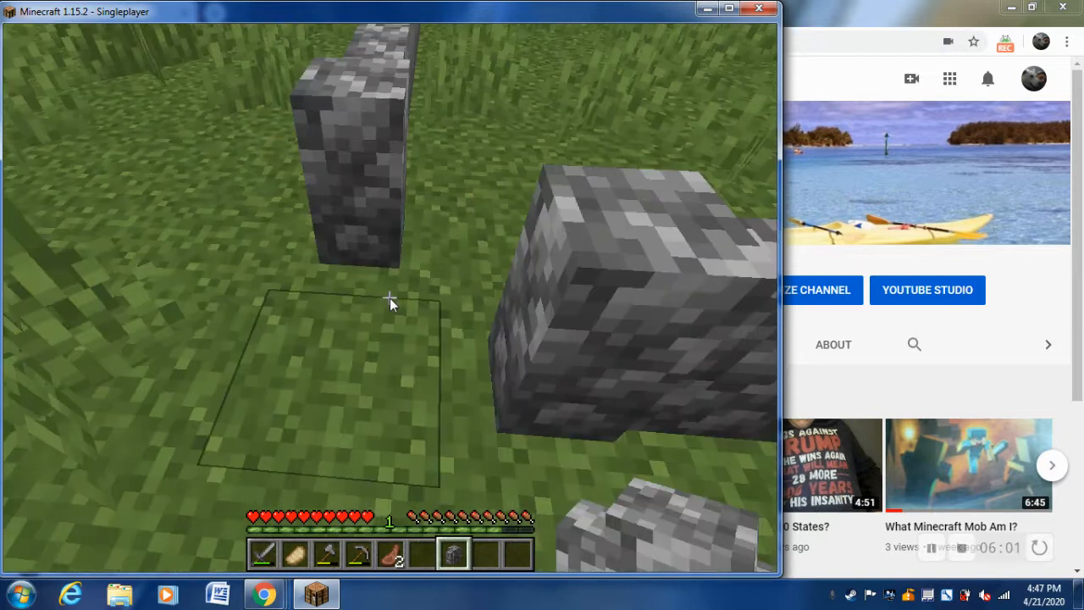
{"action": "key", "text": "e"}
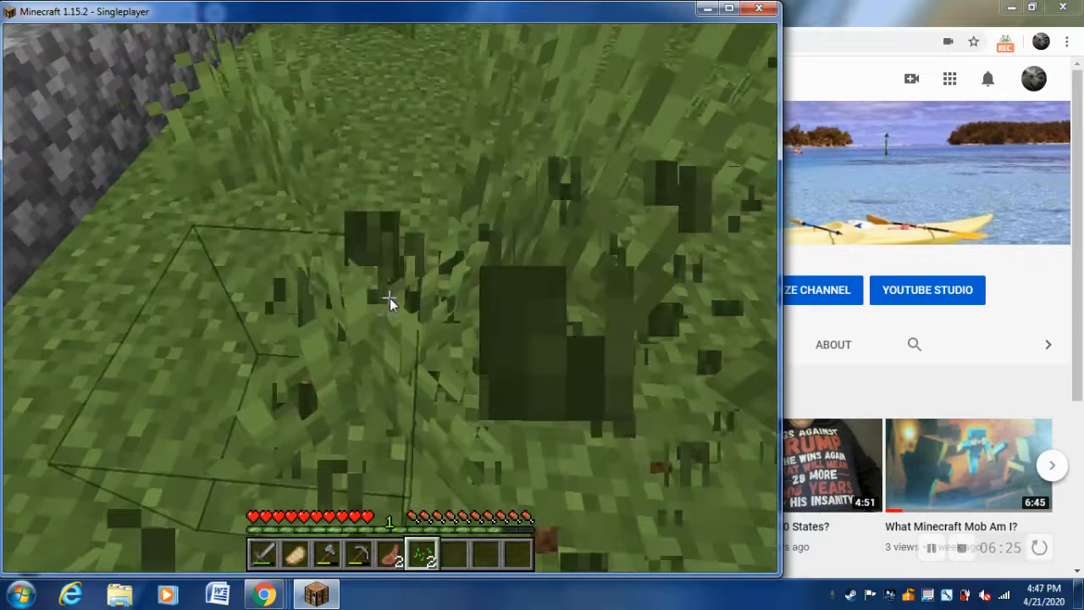
{"action": "mouse_move", "coordinate": [389, 304]}
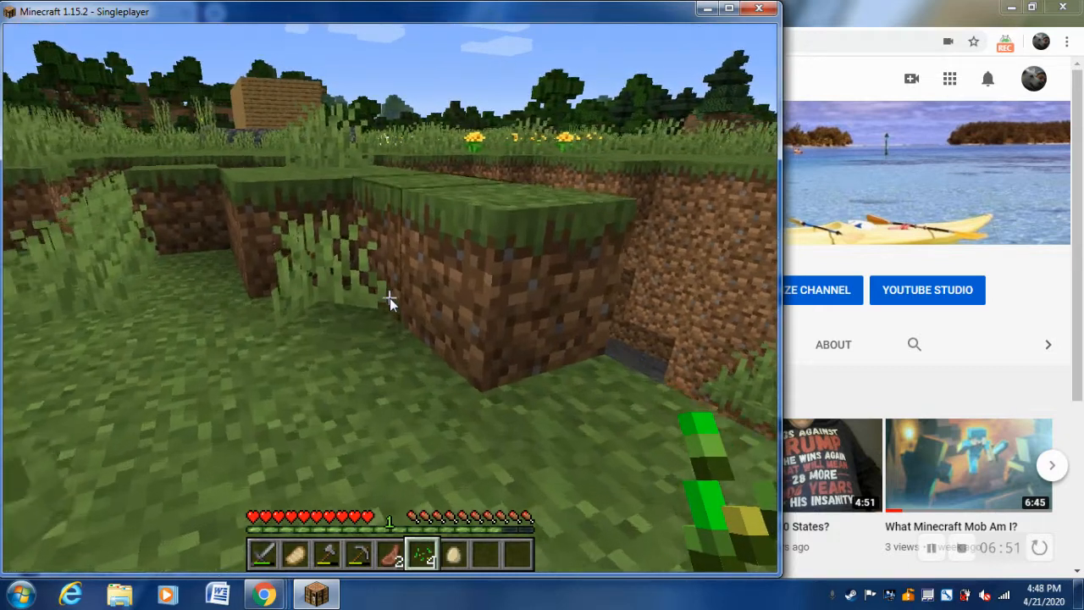
Enclose a chicken in the finished pen, pause briefly, then return to the game.
{"action": "key", "text": "Escape"}
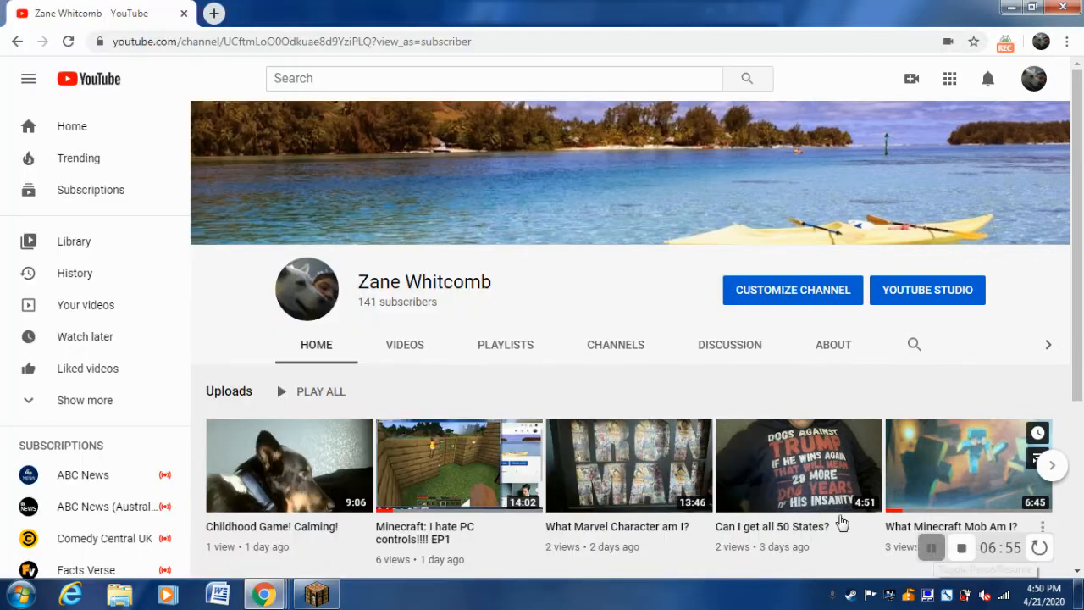
{"action": "left_click", "coordinate": [326, 595]}
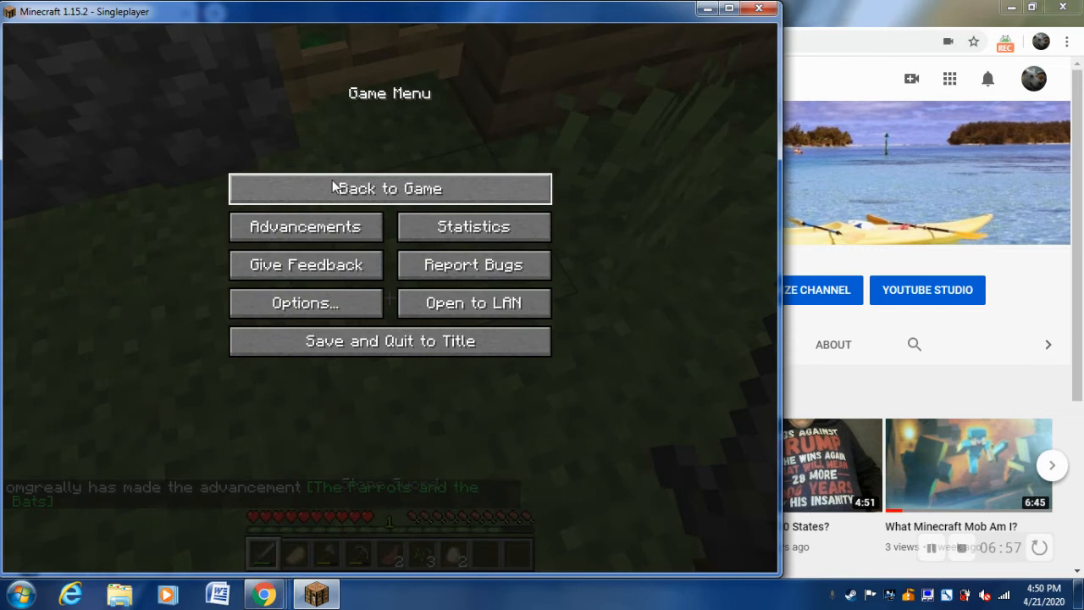
{"action": "left_click", "coordinate": [389, 188]}
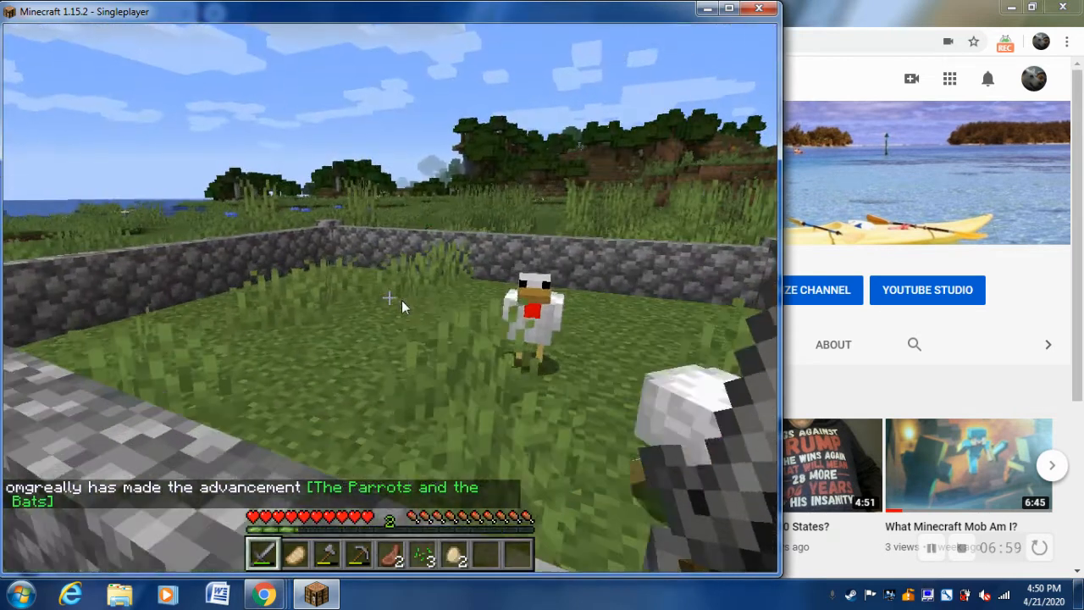
{"action": "mouse_move", "coordinate": [390, 301]}
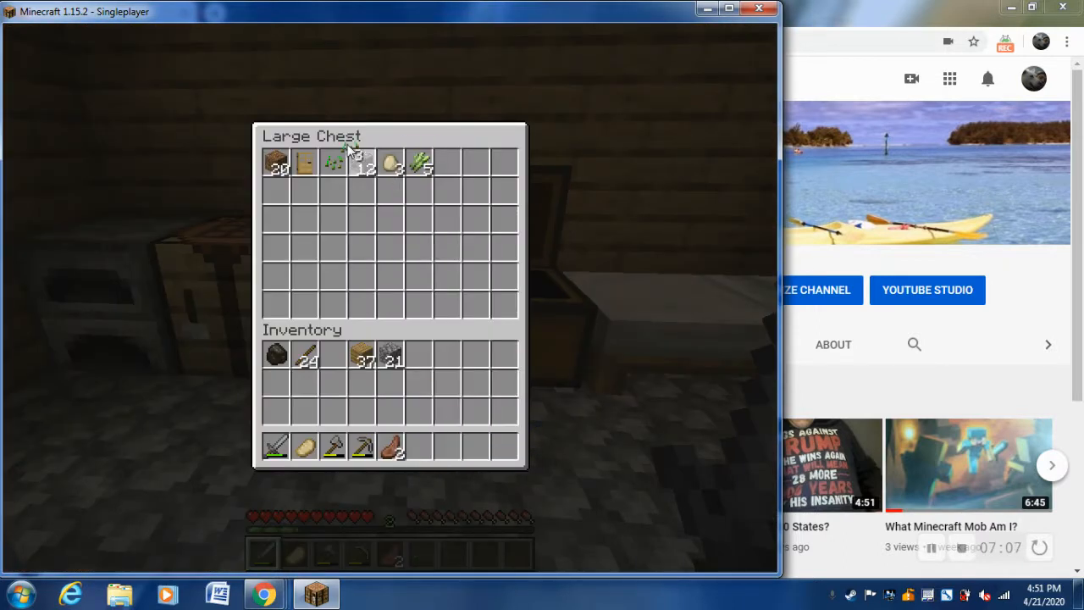
Store items in the chest, close it, and sleep in the bed for the night.
{"action": "key", "text": "Escape"}
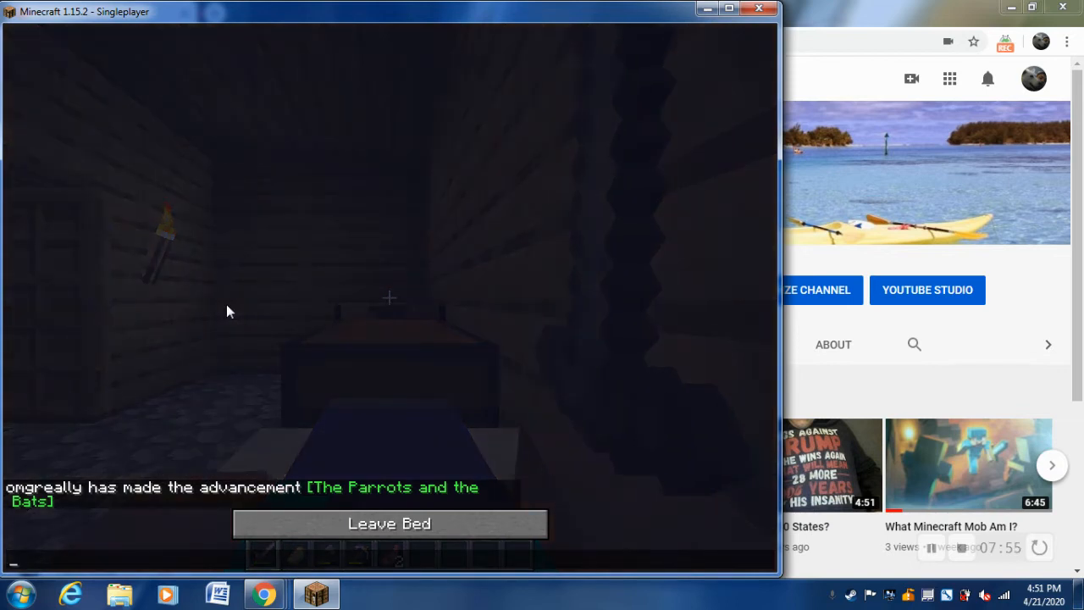
Get up from bed and slay a zombie in the cave with the sword.
{"action": "left_click", "coordinate": [390, 523]}
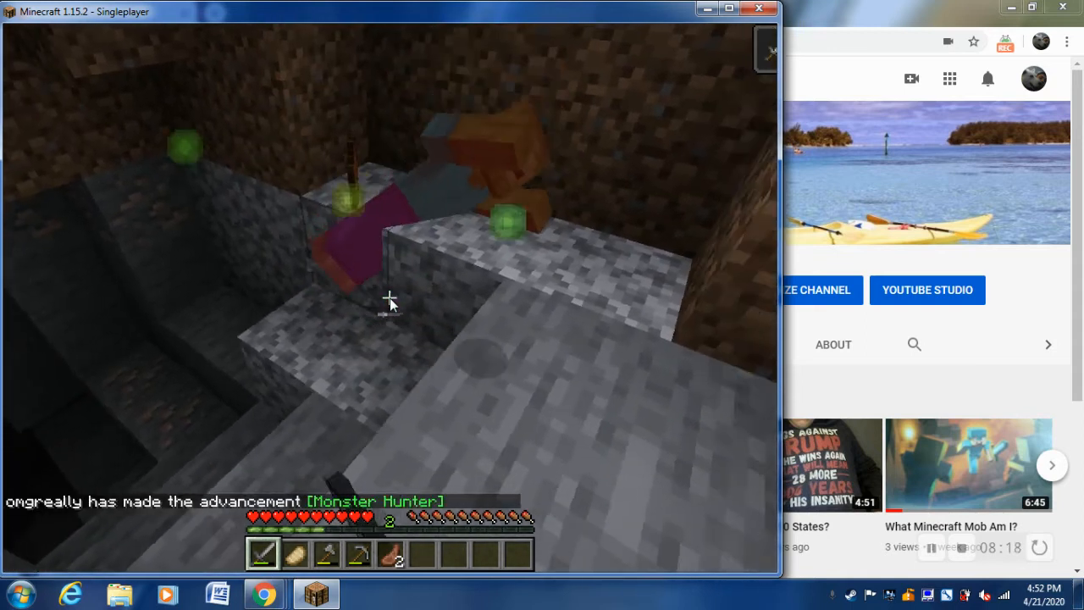
Check the inventory, then head to the iron ore vein with the pickaxe.
{"action": "key", "text": "e"}
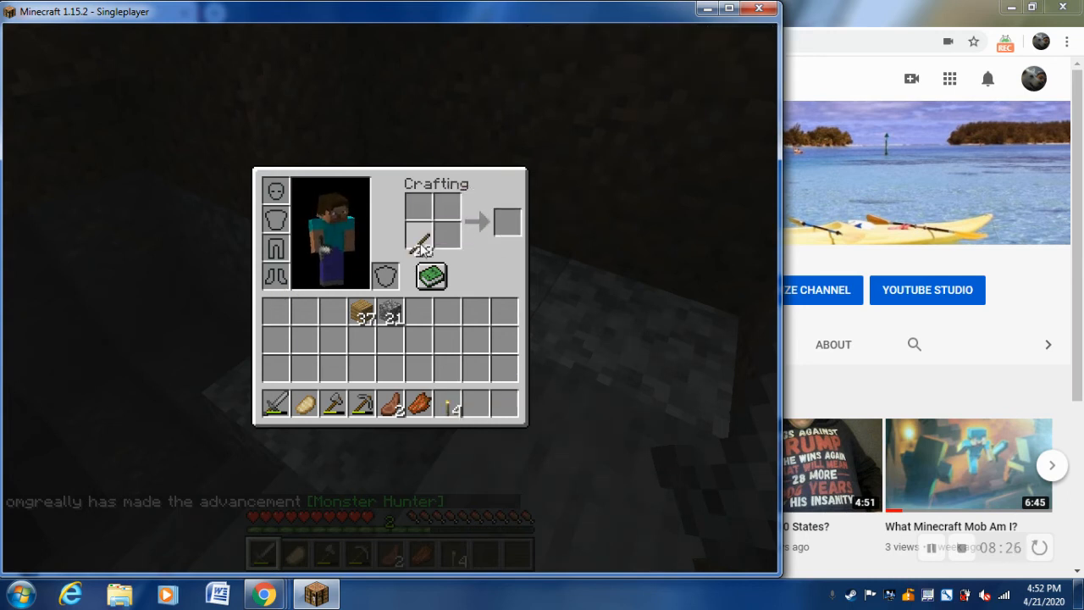
{"action": "key", "text": "Escape"}
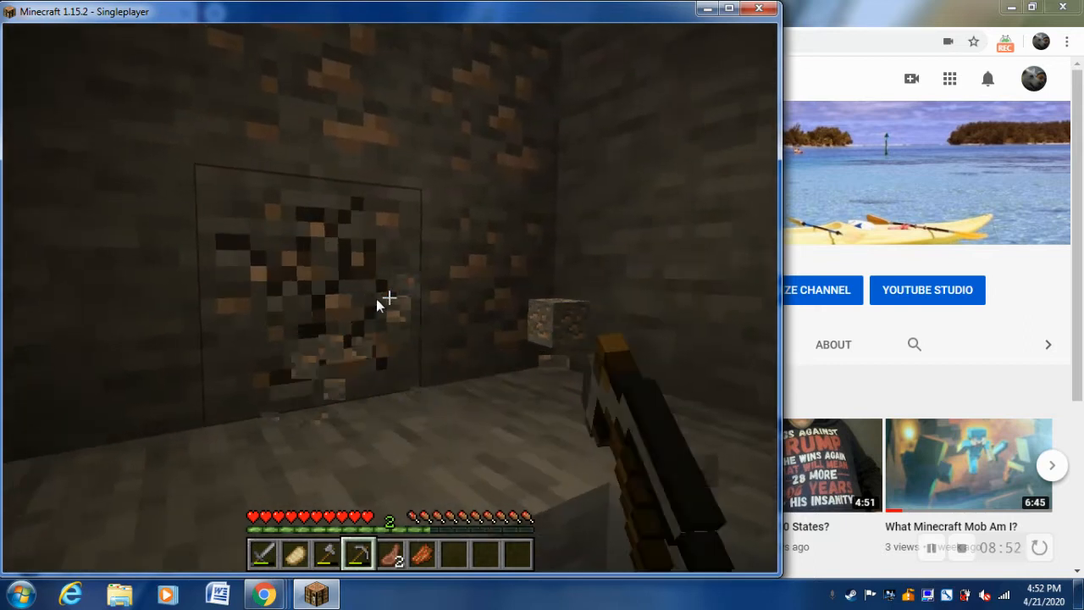
Mine the iron ore patch with the pickaxe, collecting four iron ore into the hotbar.
{"action": "left_click", "coordinate": [389, 298]}
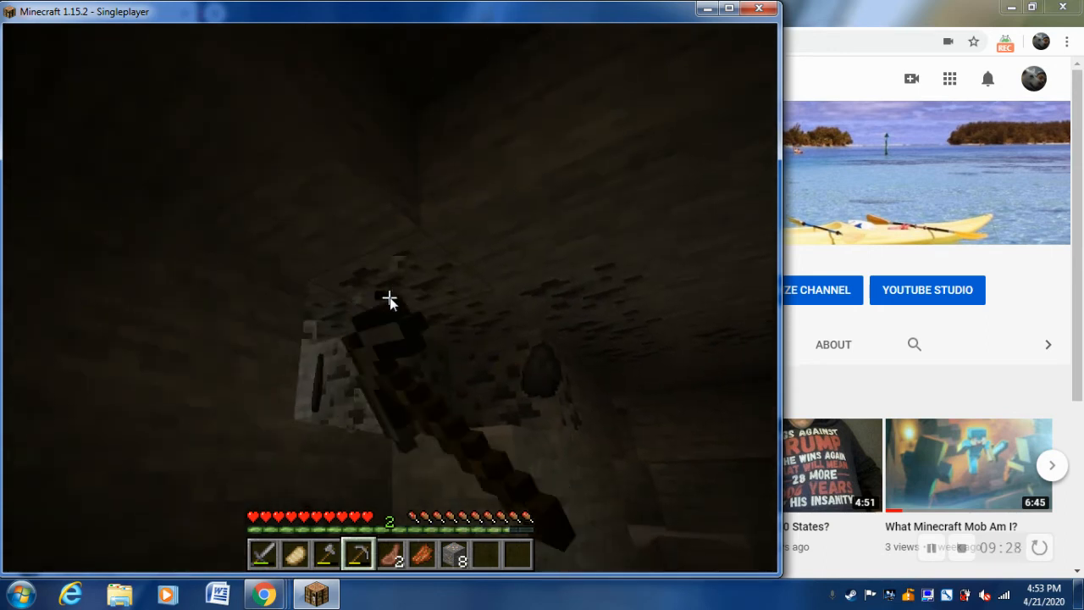
{"action": "left_click", "coordinate": [390, 298]}
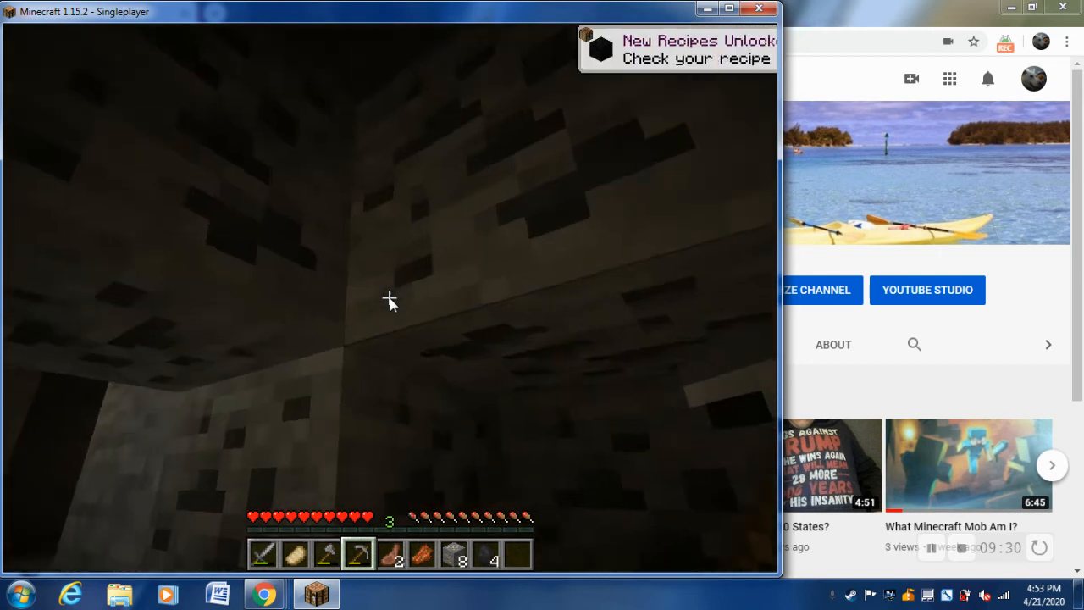